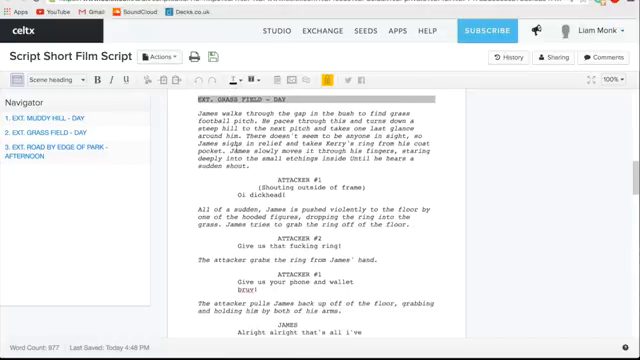
# Step: Open the Short Film Script production's script file and bring its FADE IN first page into view
pyautogui.scroll(-3)
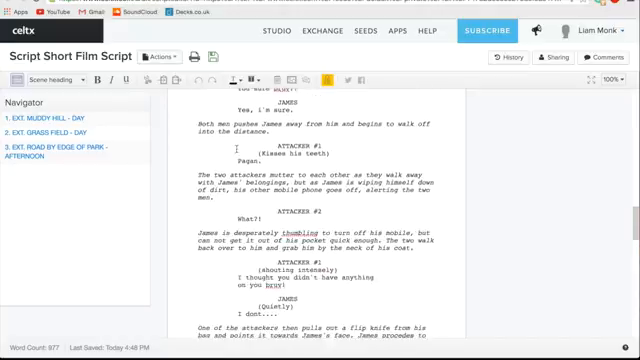
pyautogui.scroll(-3)
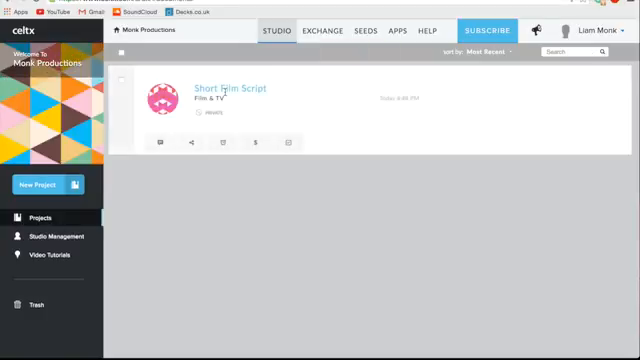
pyautogui.click(228, 90)
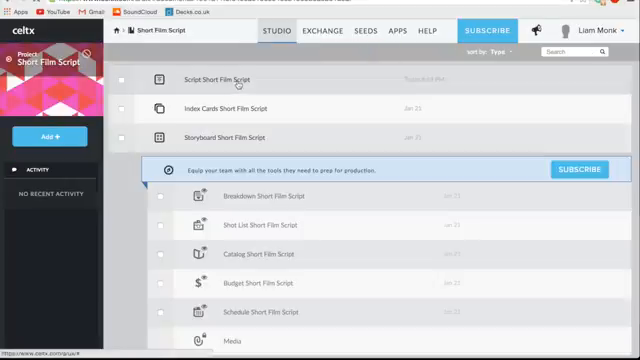
pyautogui.click(244, 78)
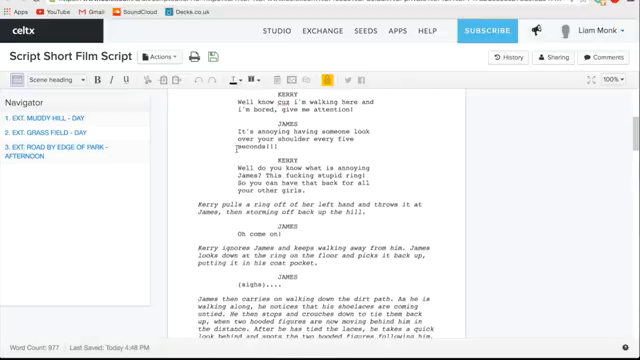
pyautogui.scroll(-3)
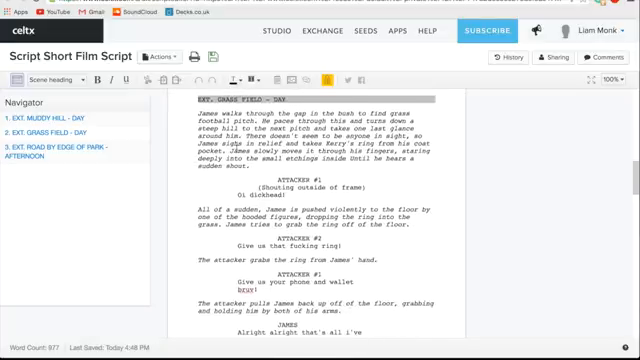
pyautogui.scroll(-3)
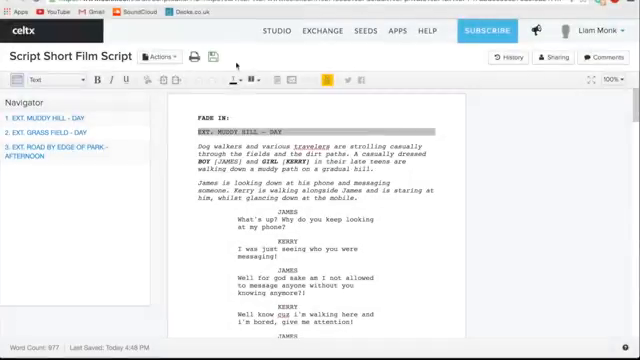
# Step: Fill in the title page with author, Monk Productions copyright and contact, then preview the script as PDF
pyautogui.click(160, 56)
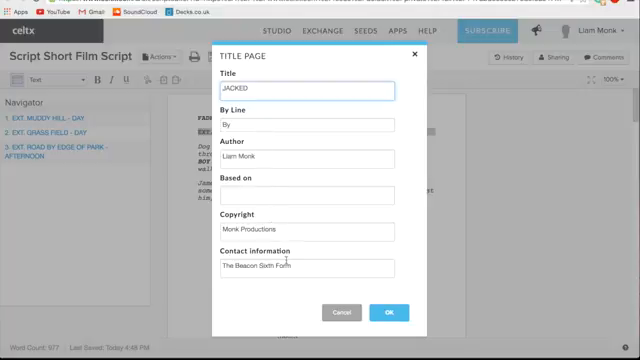
pyautogui.click(390, 312)
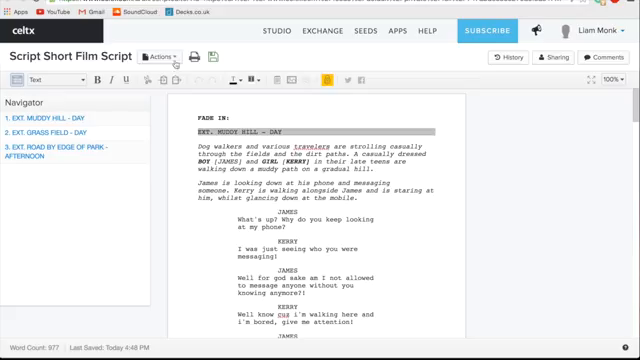
pyautogui.click(160, 54)
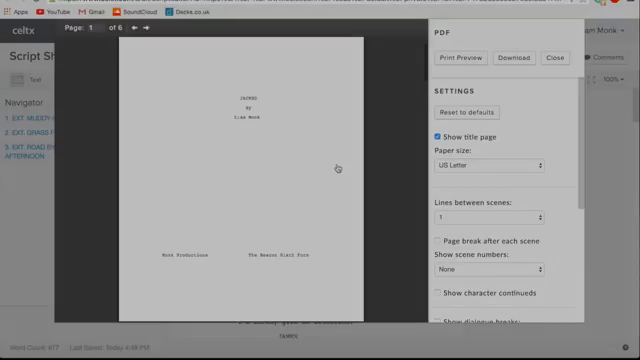
pyautogui.click(550, 56)
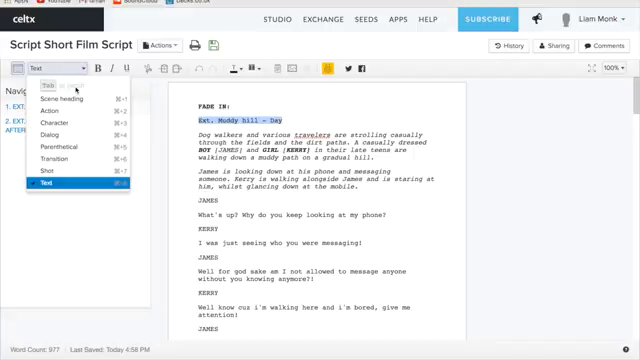
pyautogui.moveTo(50, 152)
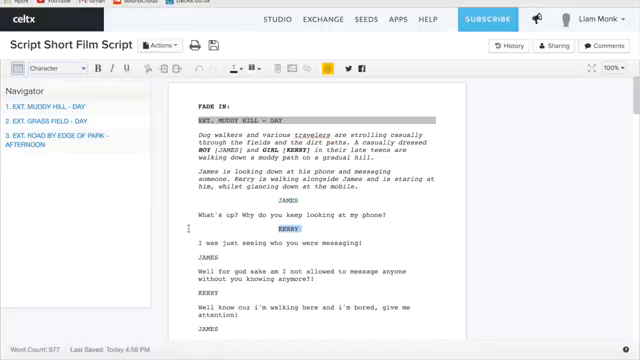
# Step: Mark KERRY as a Character element, its line as Dialog, and add placeholder dialogue text beneath
pyautogui.click(40, 68)
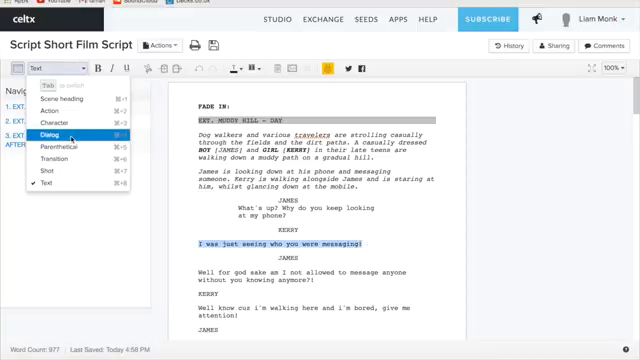
pyautogui.click(56, 124)
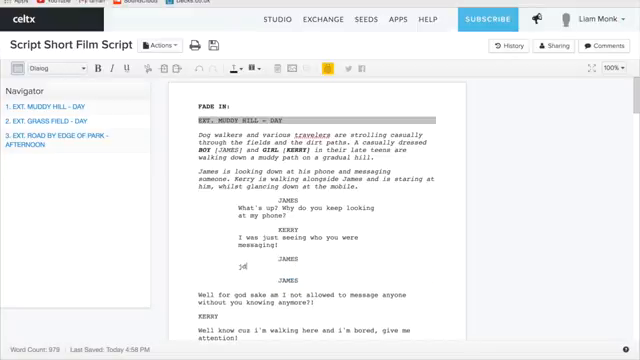
pyautogui.write('jdjdjdjdjdjdjdjdjdjdjd')
pyautogui.write('KERRY')
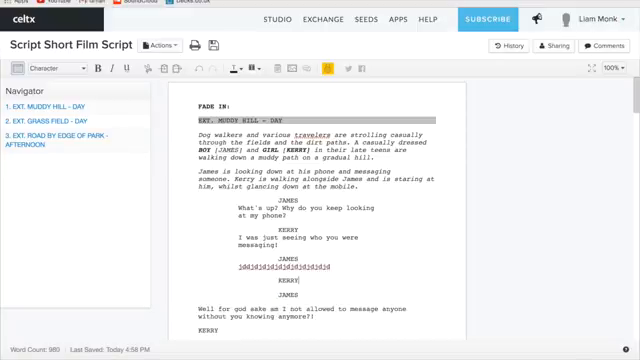
pyautogui.write('lkdjdndbfjfnfngj')
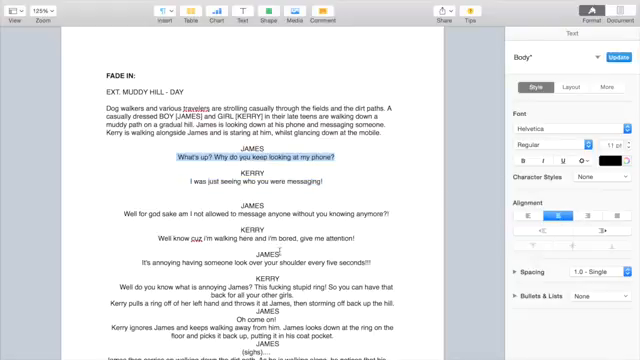
# Step: Return to the Celtx script after checking James's opening phone line in the Pages draft
pyautogui.click(300, 158)
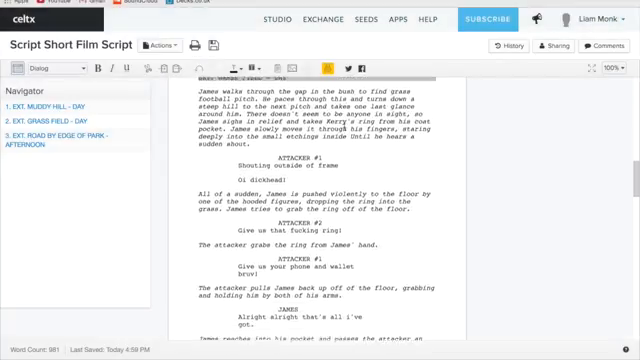
# Step: Reformat 'Shooting outside of frame' under ATTACKER #1 as a Parenthetical element
pyautogui.scroll(-3)
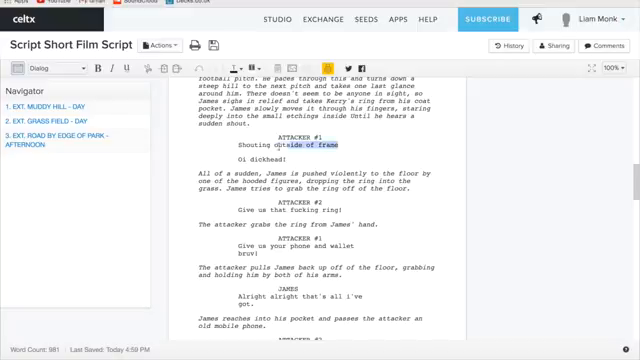
pyautogui.click(44, 68)
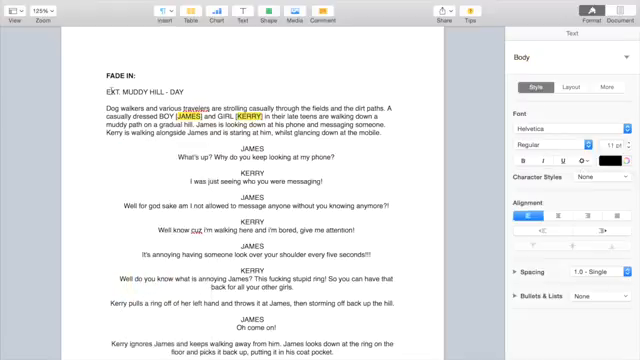
# Step: Highlight EXT. in the first scene heading EXT. MUDDY HILL - DAY in the Pages draft
pyautogui.doubleClick(96, 92)
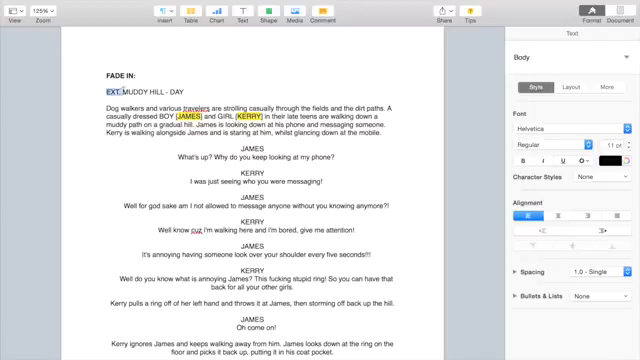